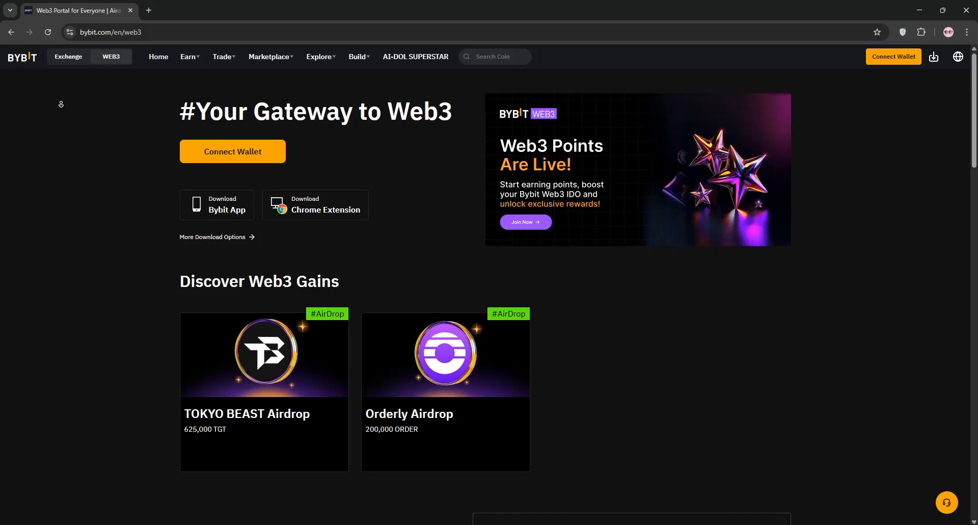
{"action": "scroll", "scroll_direction": "down", "scroll_amount": 3}
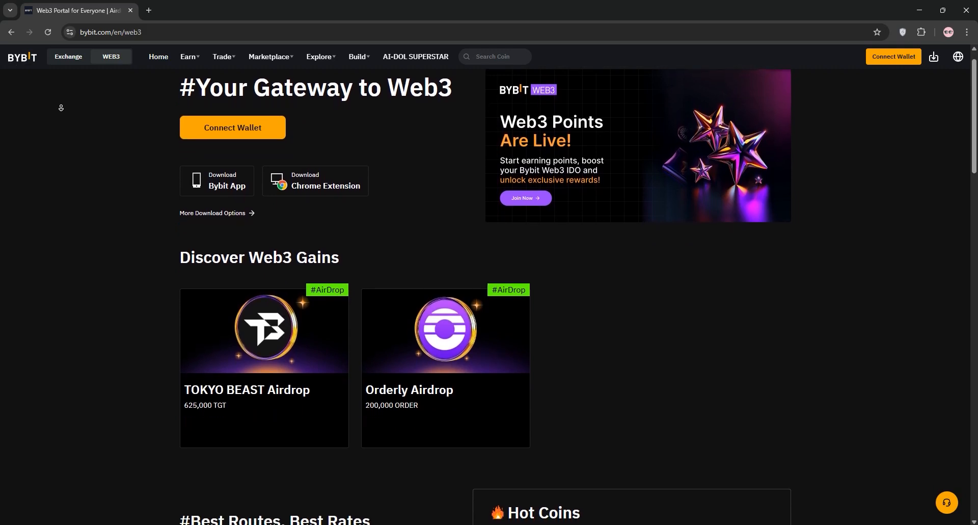
{"action": "scroll", "scroll_direction": "down", "scroll_amount": 3}
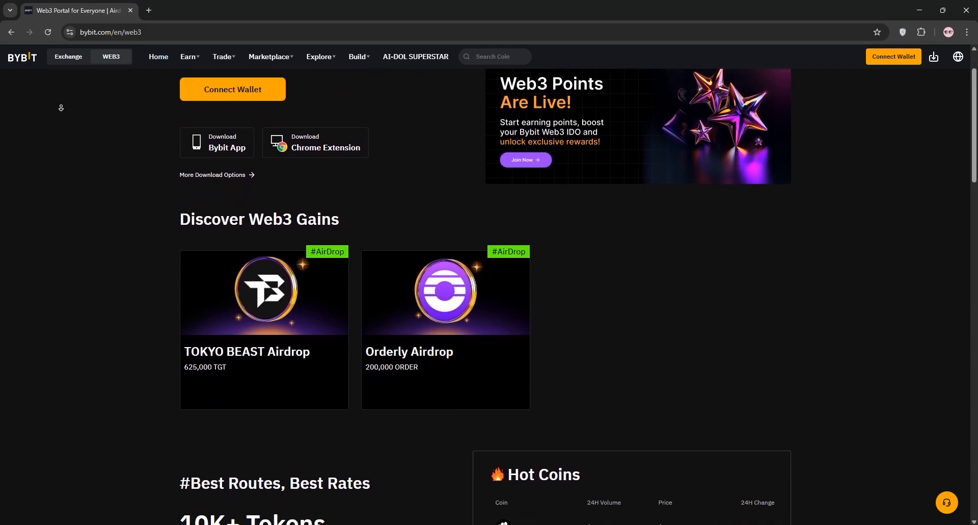
{"action": "scroll", "scroll_direction": "down", "scroll_amount": 3}
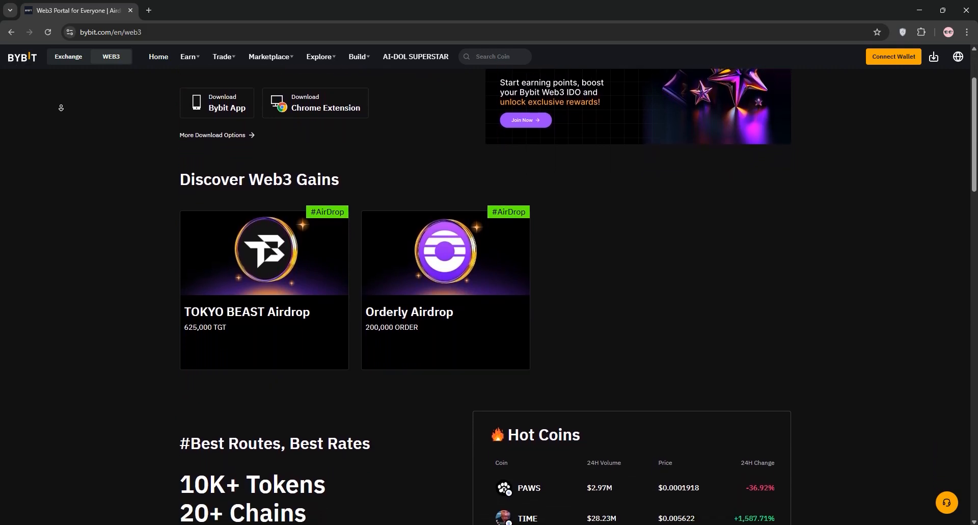
{"action": "scroll", "scroll_direction": "down", "scroll_amount": 3}
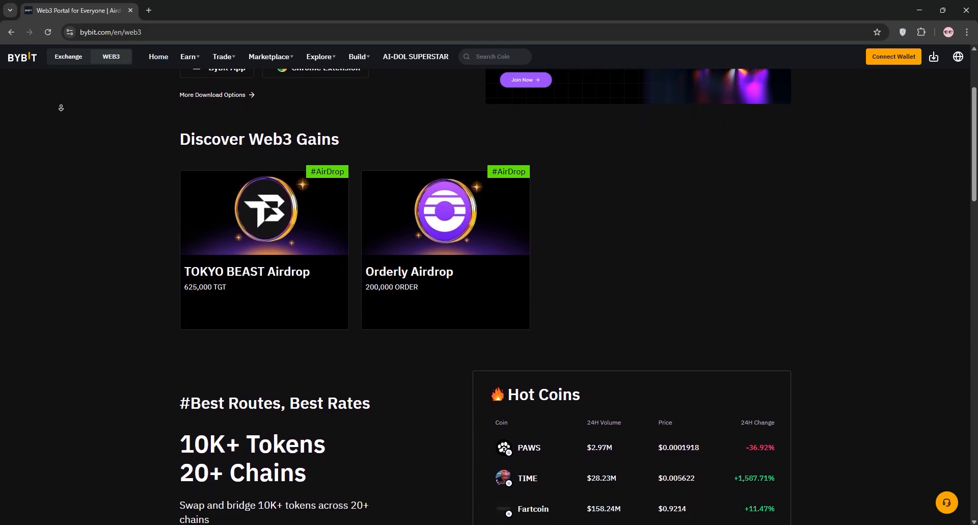
{"action": "scroll", "scroll_direction": "down", "scroll_amount": 3}
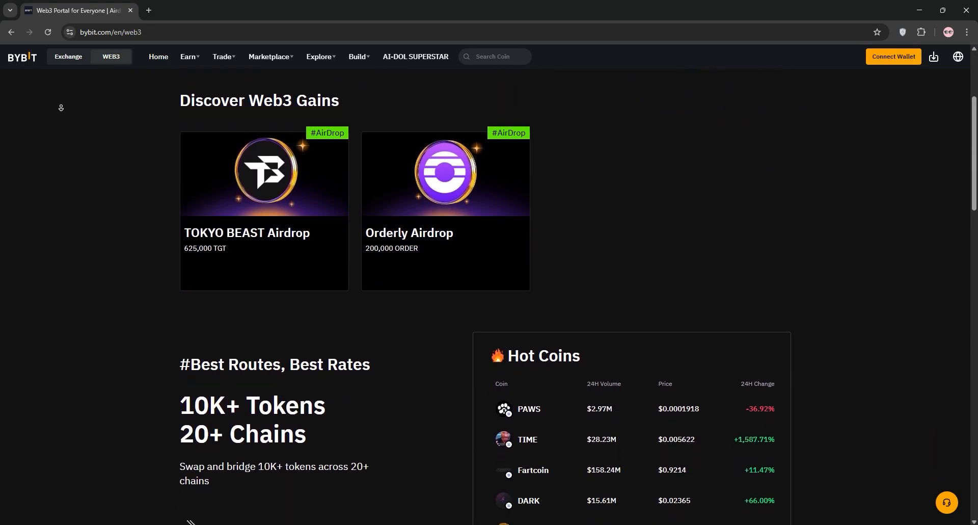
{"action": "scroll", "scroll_direction": "down", "scroll_amount": 3}
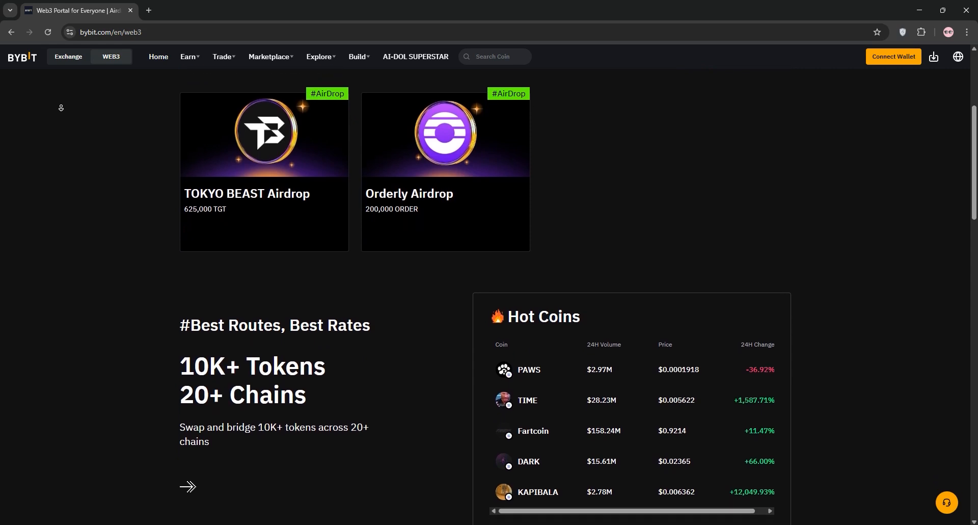
{"action": "scroll", "scroll_direction": "down", "scroll_amount": 3}
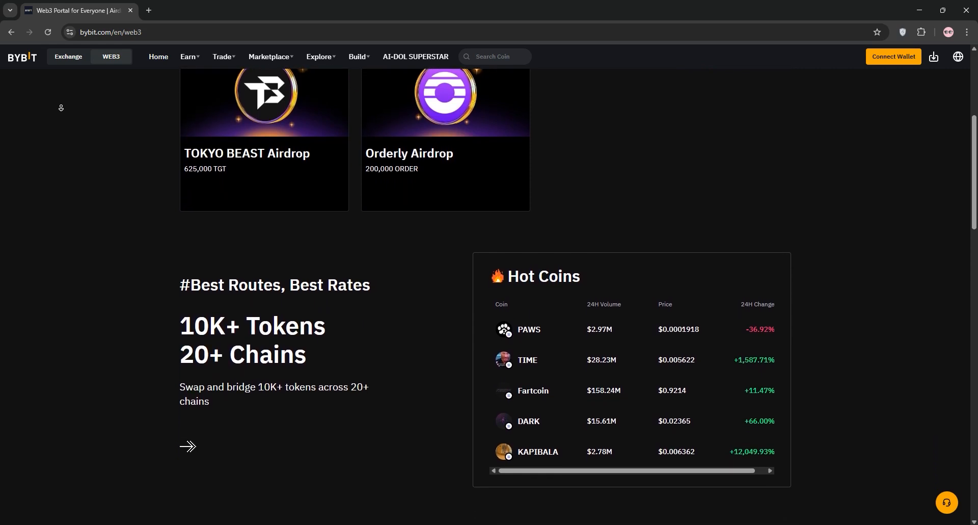
{"action": "scroll", "scroll_direction": "down", "scroll_amount": 3}
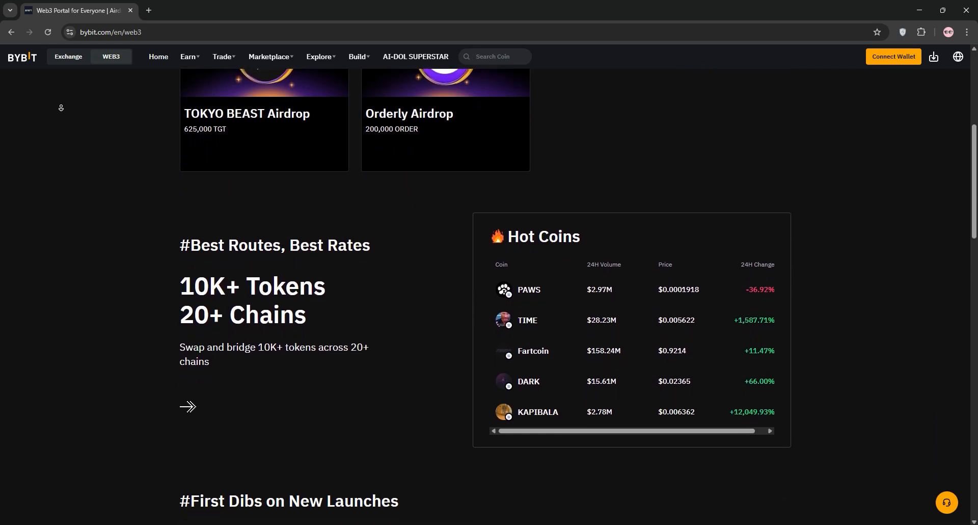
{"action": "scroll", "scroll_direction": "down", "scroll_amount": 3}
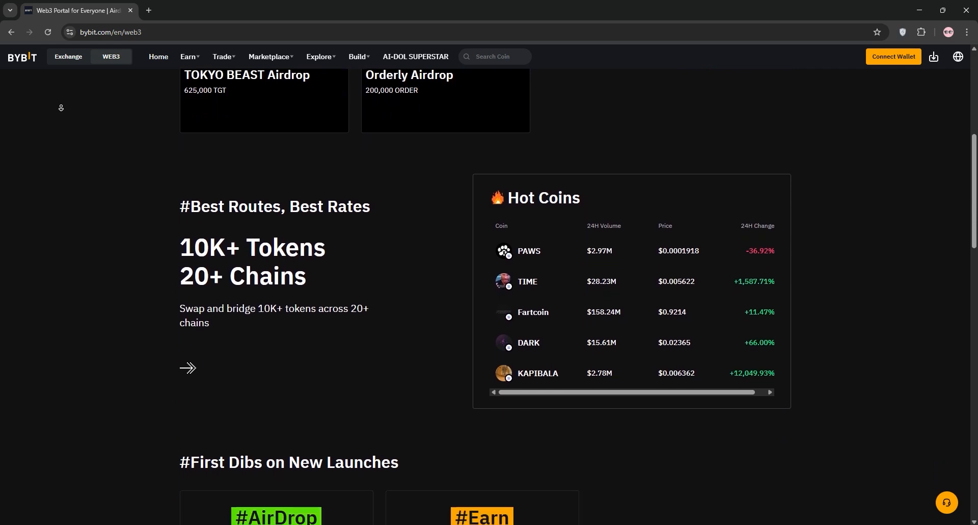
{"action": "scroll", "scroll_direction": "down", "scroll_amount": 3}
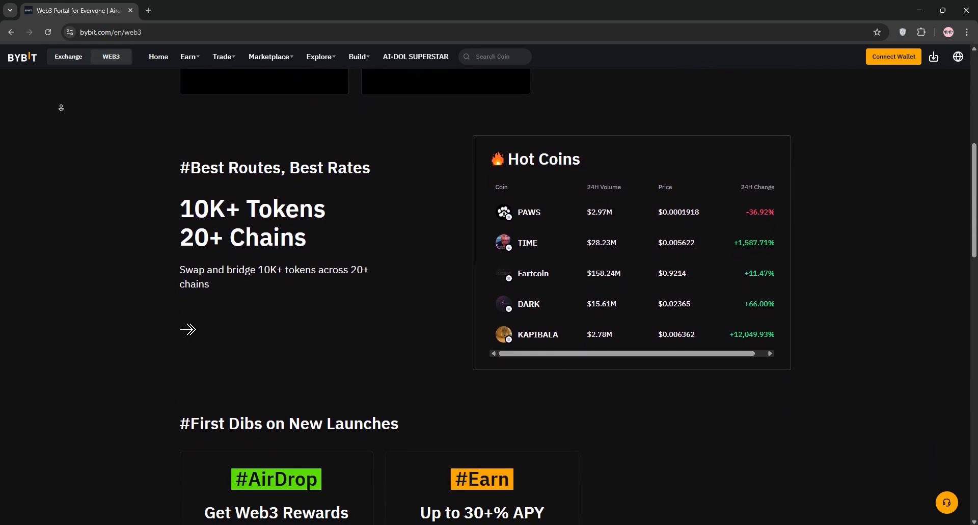
{"action": "scroll", "scroll_direction": "down", "scroll_amount": 3}
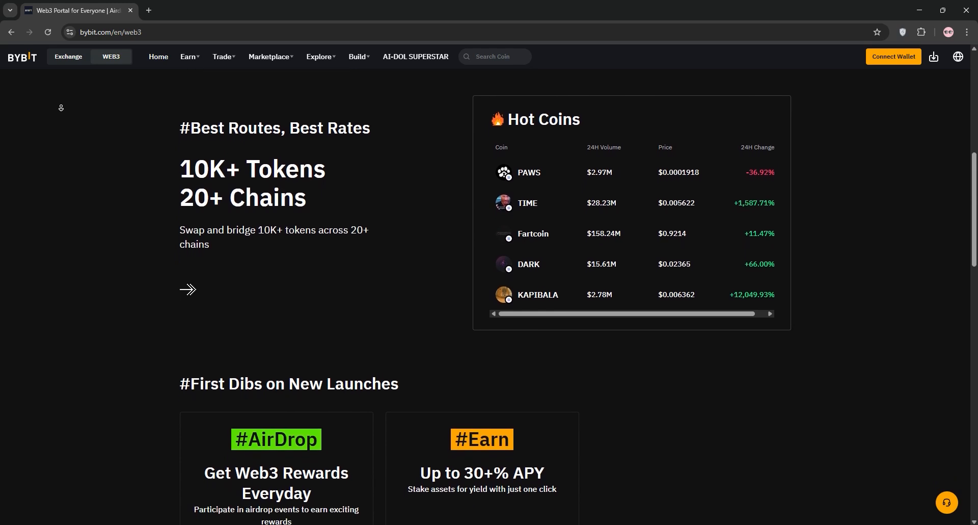
{"action": "scroll", "scroll_direction": "down", "scroll_amount": 3}
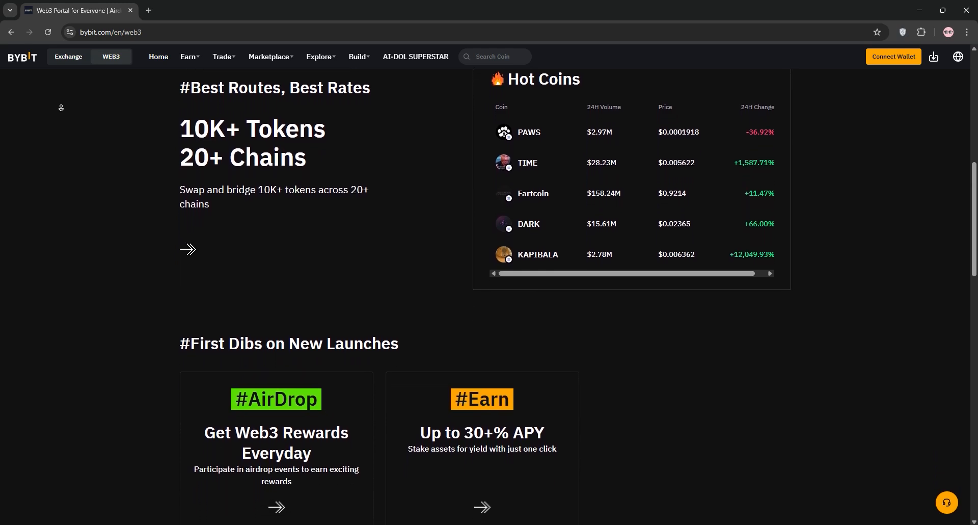
{"action": "scroll", "scroll_direction": "down", "scroll_amount": 3}
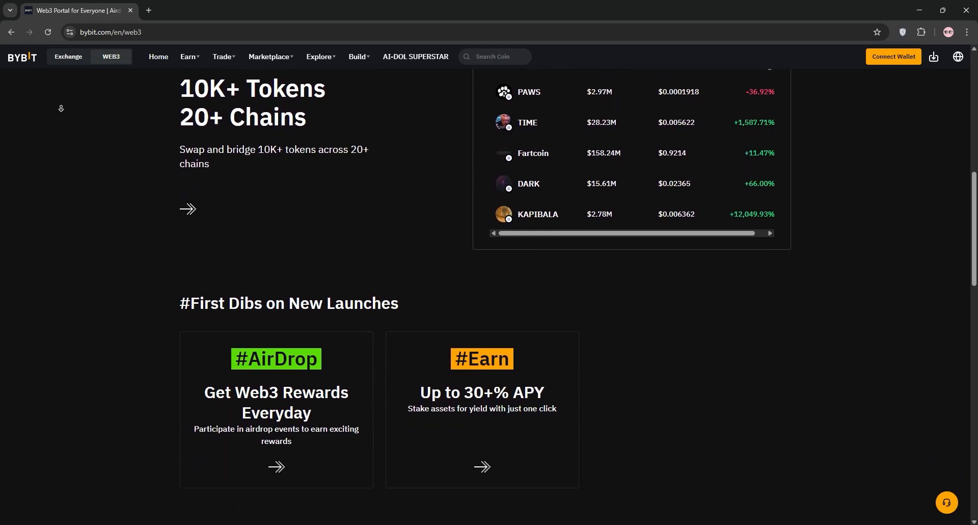
{"action": "scroll", "scroll_direction": "down", "scroll_amount": 3}
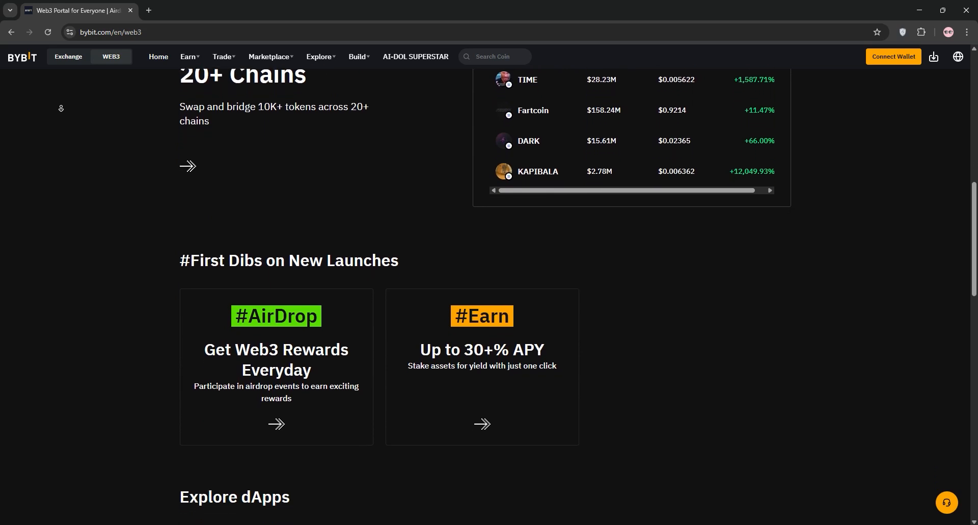
{"action": "scroll", "scroll_direction": "down", "scroll_amount": 3}
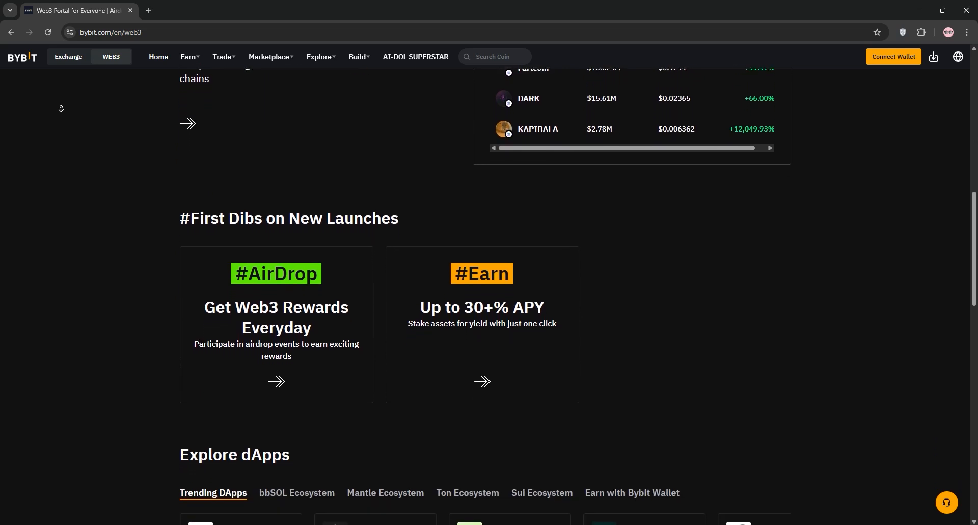
{"action": "scroll", "scroll_direction": "down", "scroll_amount": 3}
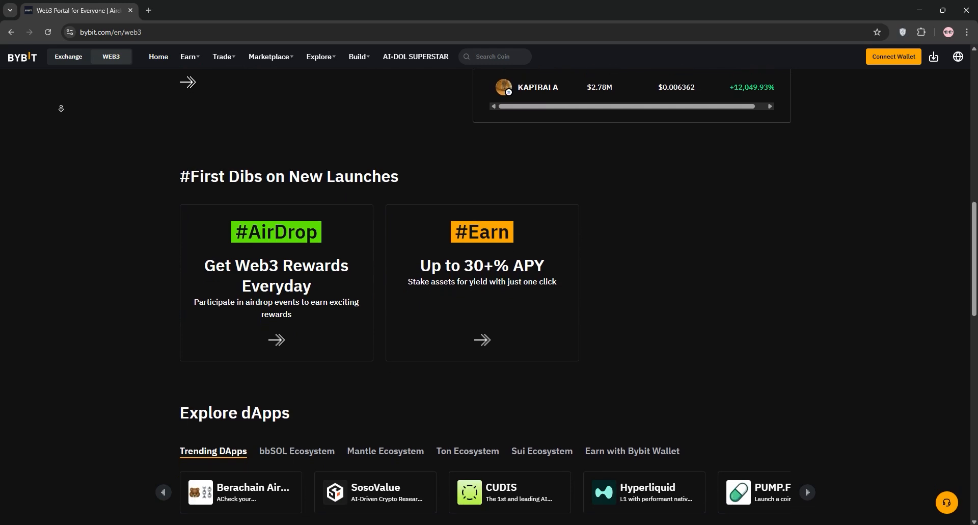
{"action": "scroll", "scroll_direction": "down", "scroll_amount": 3}
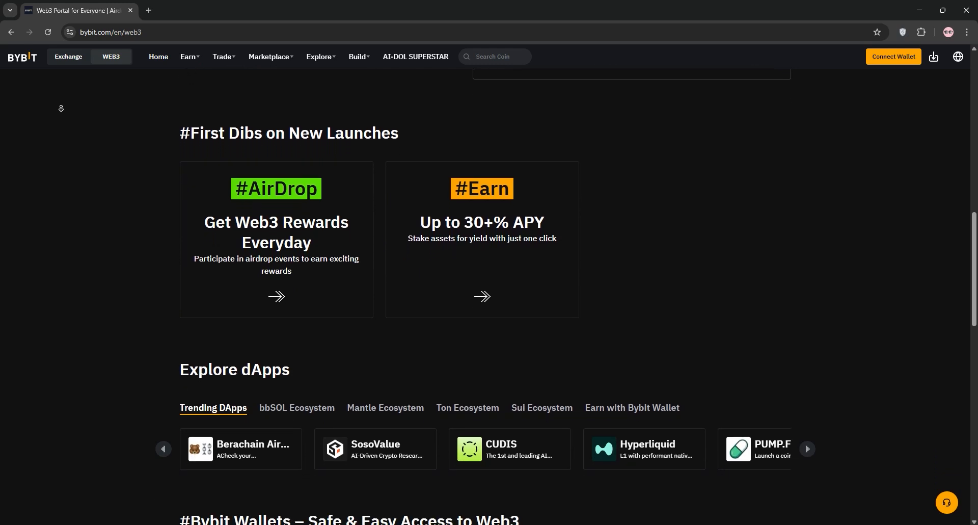
{"action": "scroll", "scroll_direction": "down", "scroll_amount": 3}
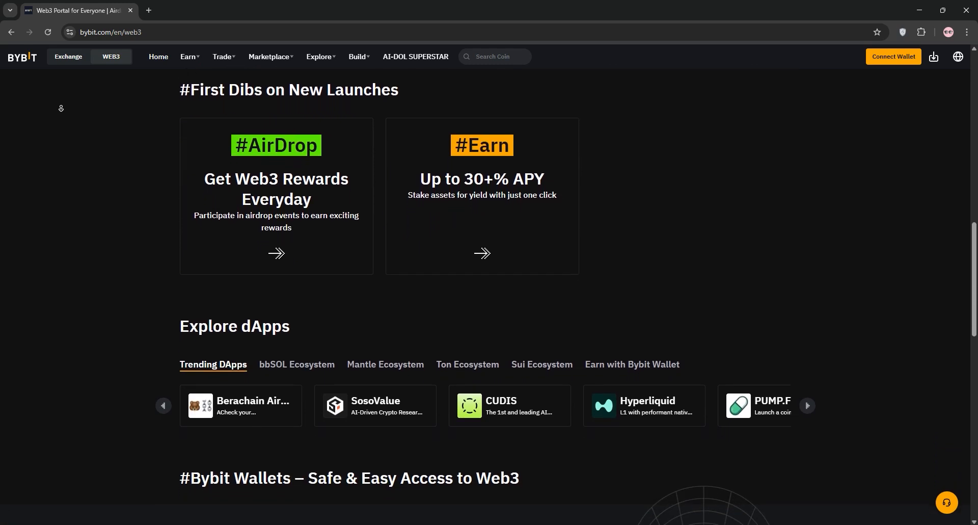
{"action": "scroll", "scroll_direction": "down", "scroll_amount": 3}
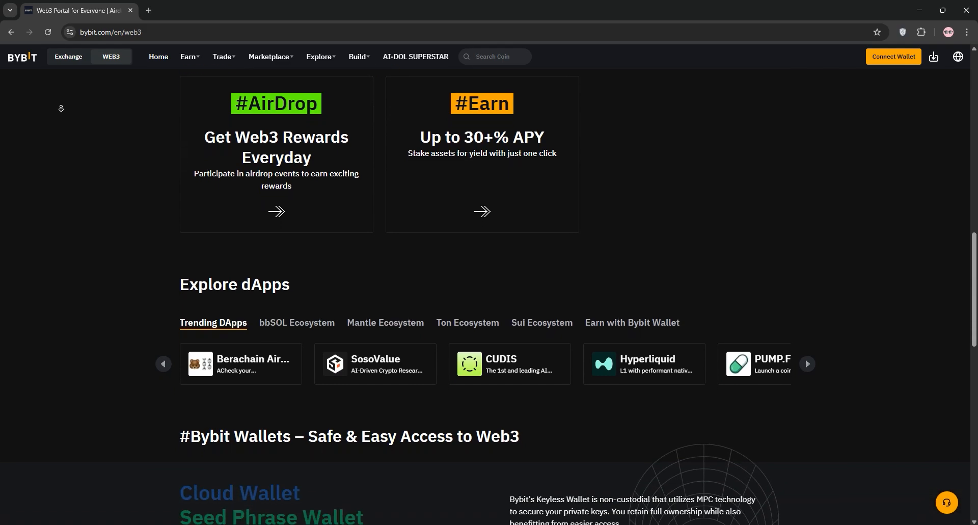
{"action": "scroll", "scroll_direction": "down", "scroll_amount": 3}
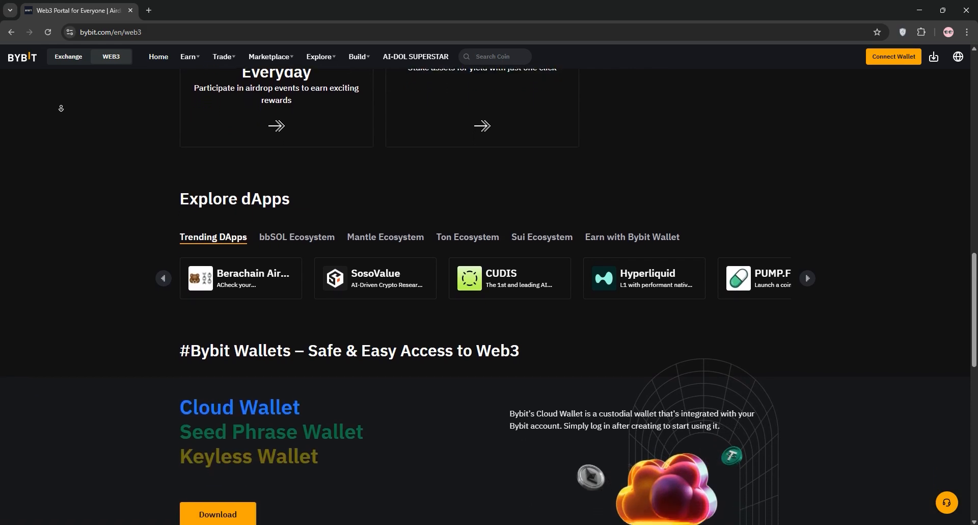
{"action": "scroll", "scroll_direction": "down", "scroll_amount": 3}
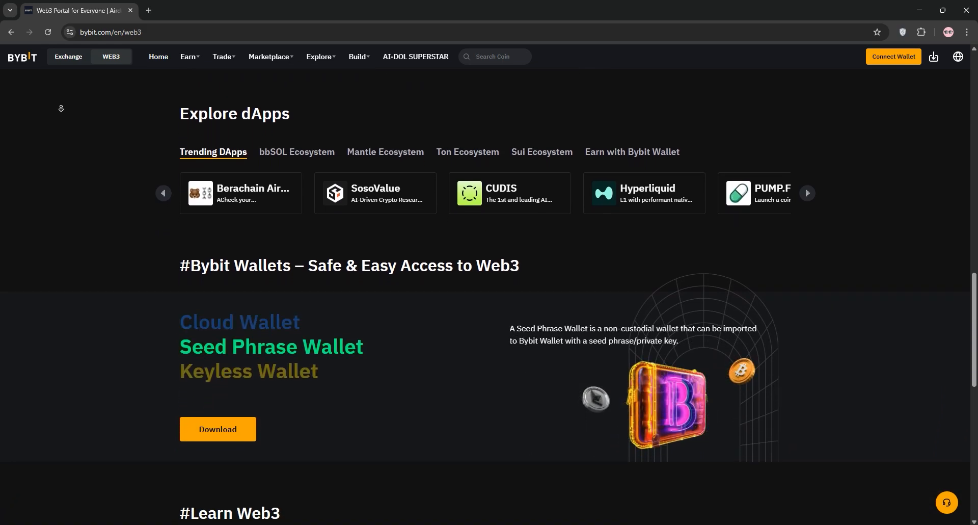
{"action": "scroll", "scroll_direction": "down", "scroll_amount": 3}
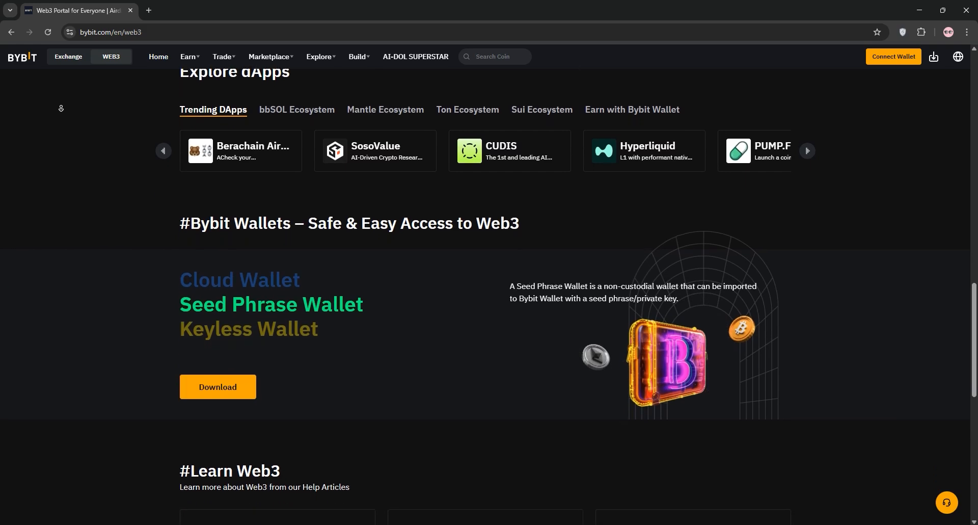
{"action": "scroll", "scroll_direction": "down", "scroll_amount": 3}
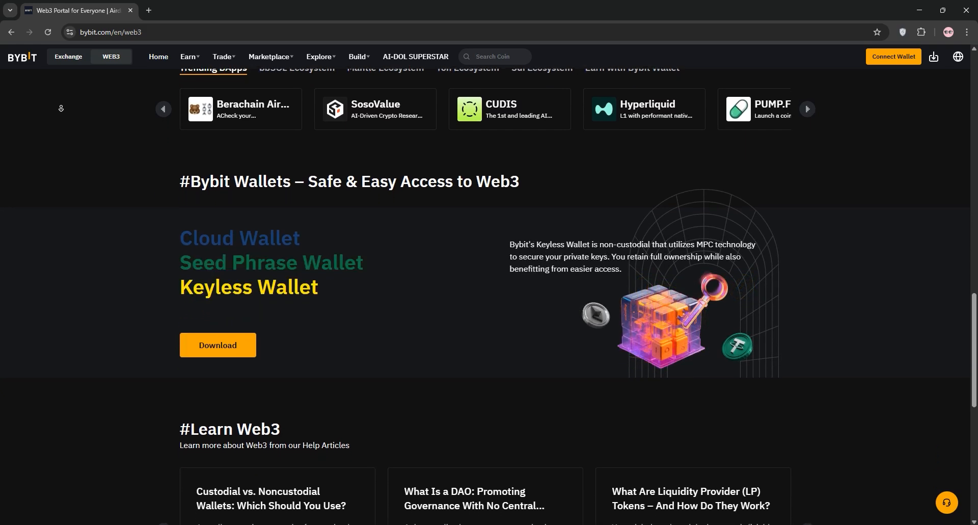
{"action": "scroll", "scroll_direction": "down", "scroll_amount": 3}
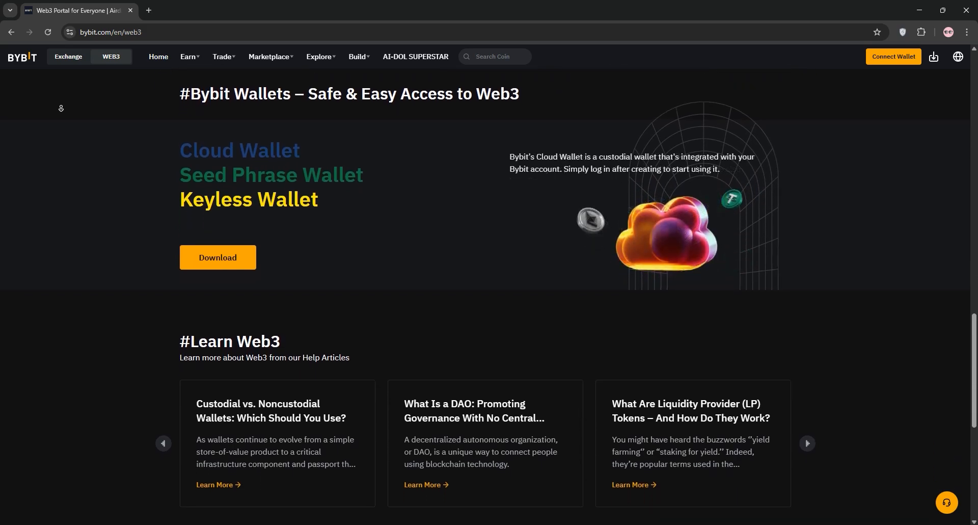
{"action": "scroll", "scroll_direction": "down", "scroll_amount": 3}
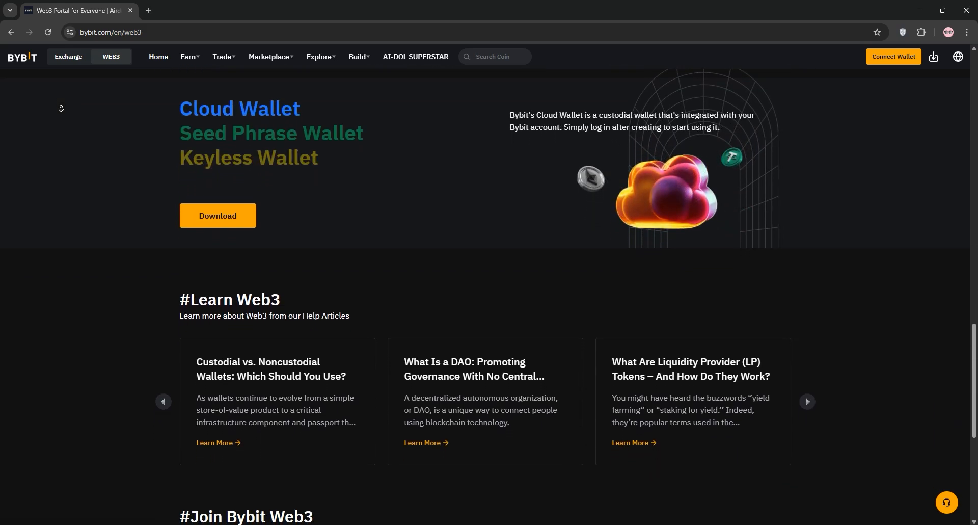
{"action": "scroll", "scroll_direction": "down", "scroll_amount": 3}
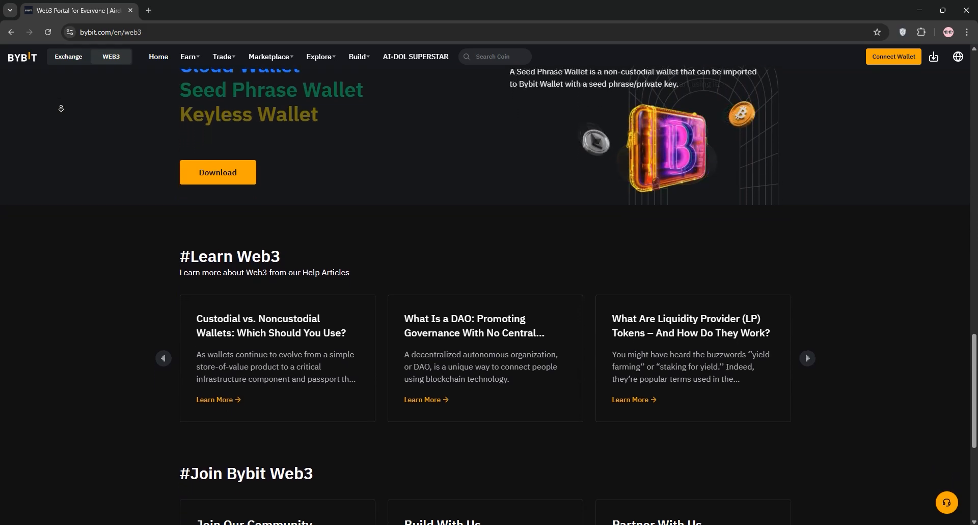
{"action": "scroll", "scroll_direction": "down", "scroll_amount": 3}
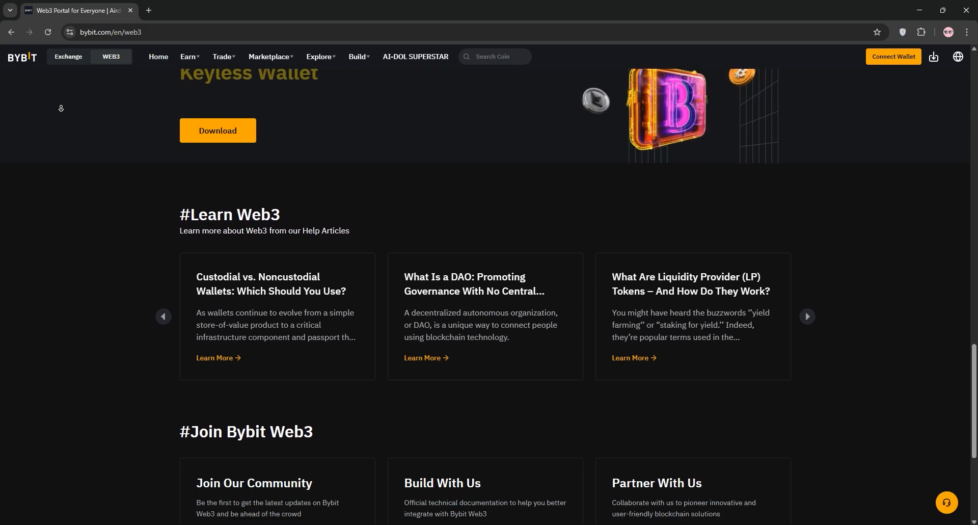
{"action": "scroll", "scroll_direction": "down", "scroll_amount": 3}
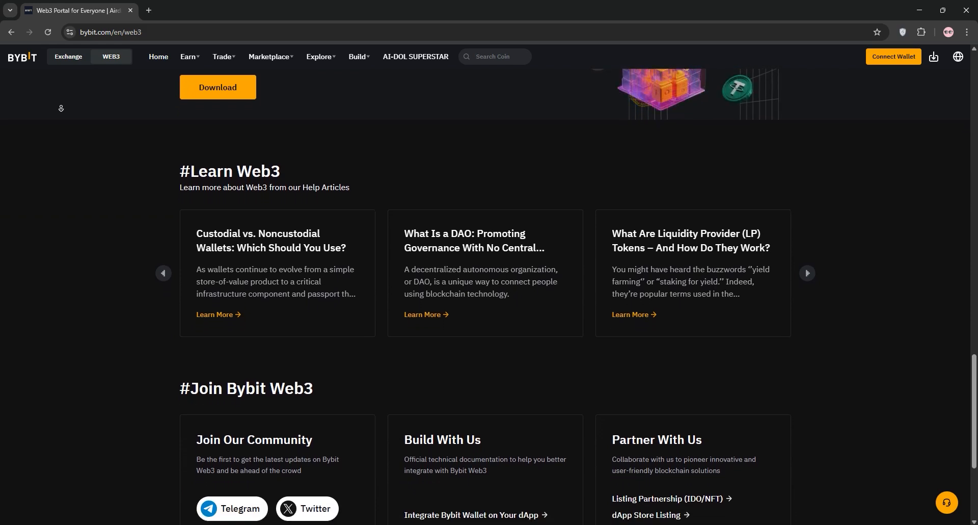
{"action": "scroll", "scroll_direction": "down", "scroll_amount": 3}
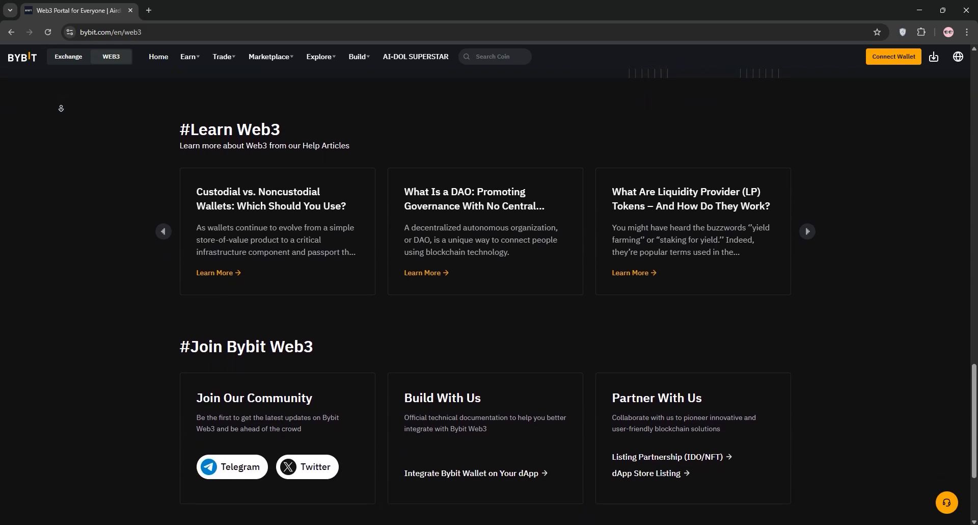
{"action": "scroll", "scroll_direction": "down", "scroll_amount": 3}
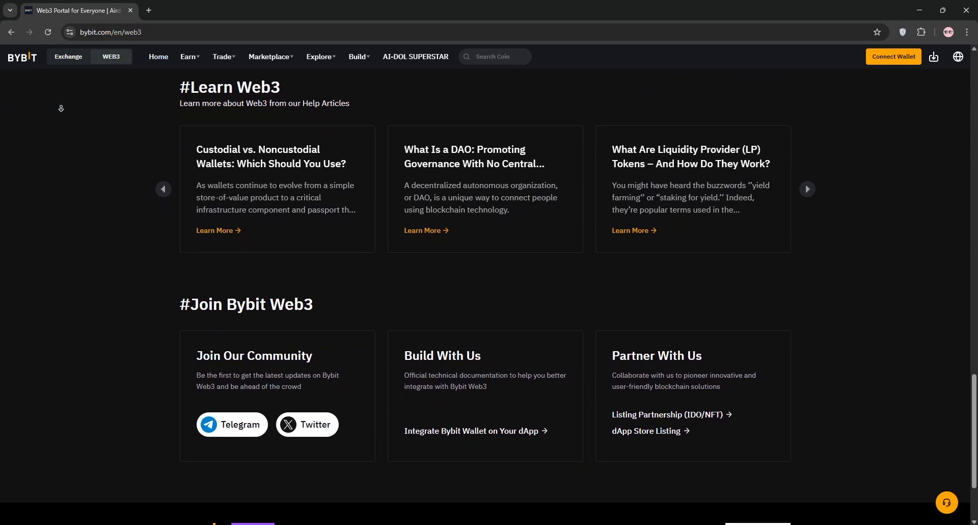
{"action": "scroll", "scroll_direction": "down", "scroll_amount": 3}
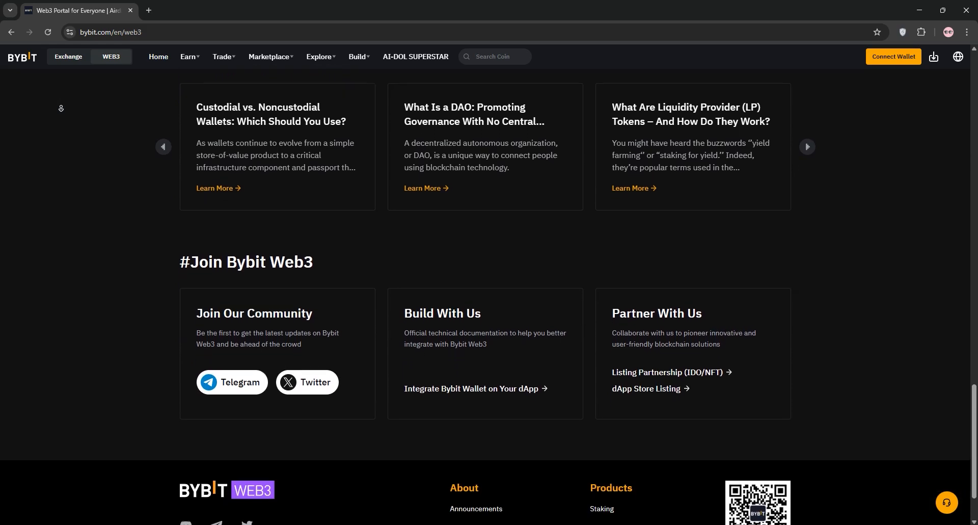
{"action": "scroll", "scroll_direction": "down", "scroll_amount": 3}
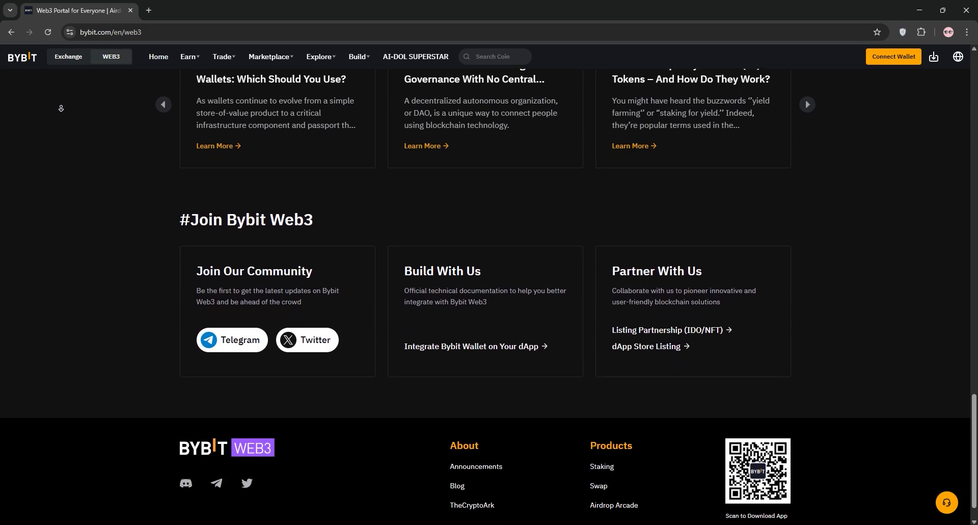
{"action": "scroll", "scroll_direction": "down", "scroll_amount": 3}
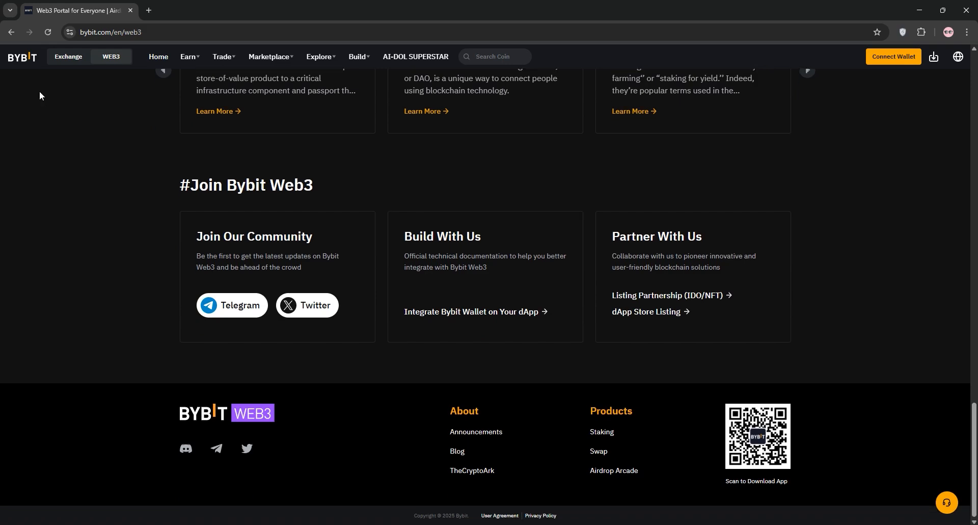
{"action": "mouse_move", "coordinate": [70, 115]}
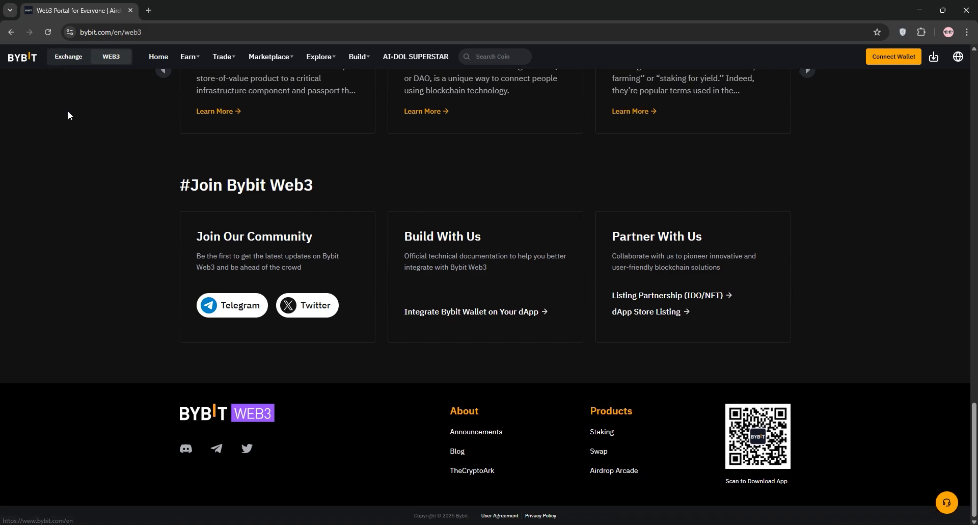